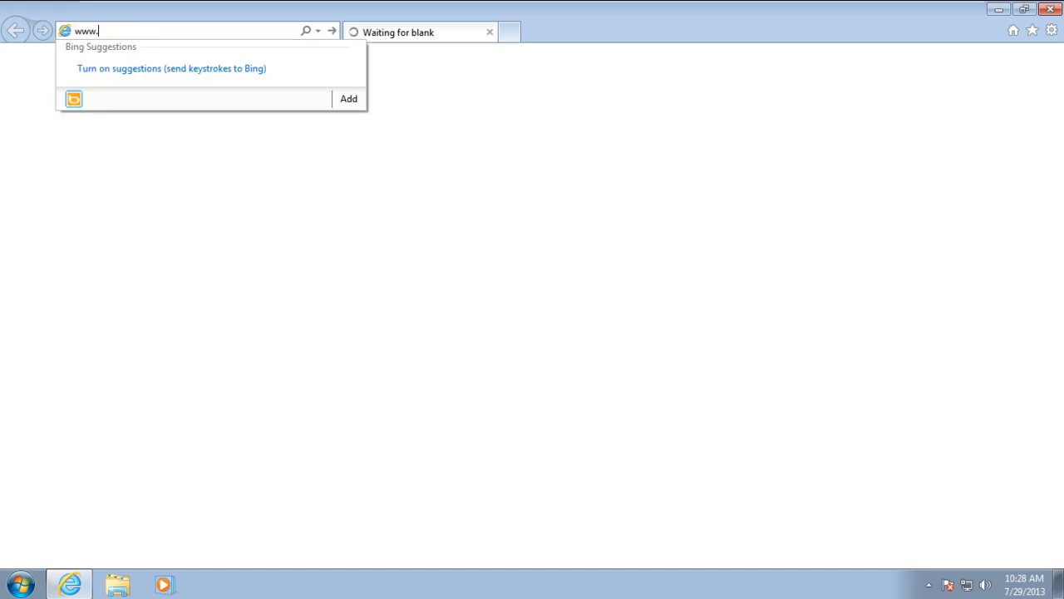
Load cygwin.com in Internet Explorer and look over the Cygwin home page
{"action": "type", "text": "cygwin.com/"}
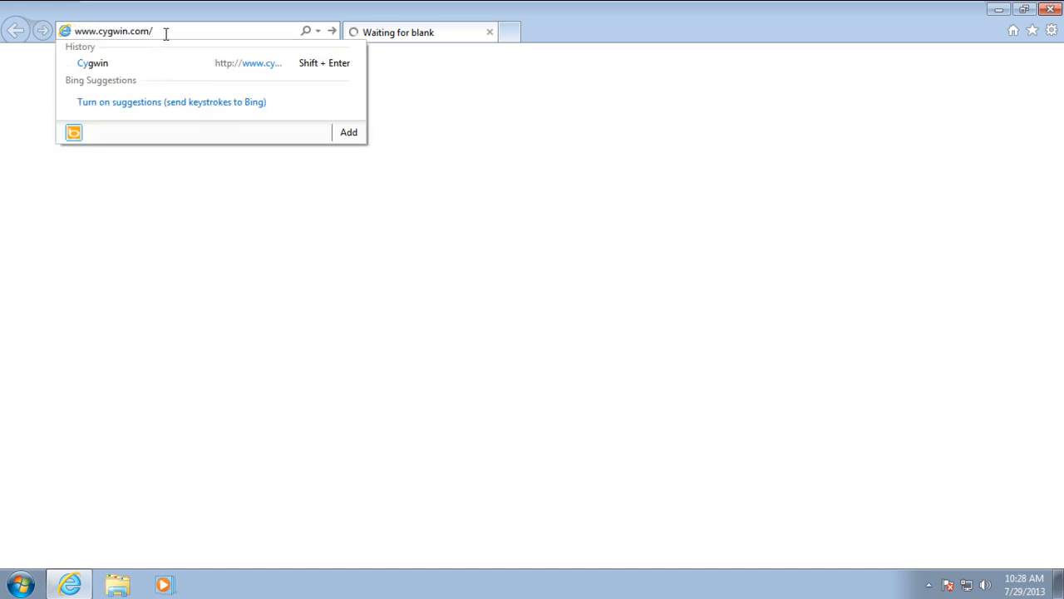
{"action": "left_click", "coordinate": [93, 63]}
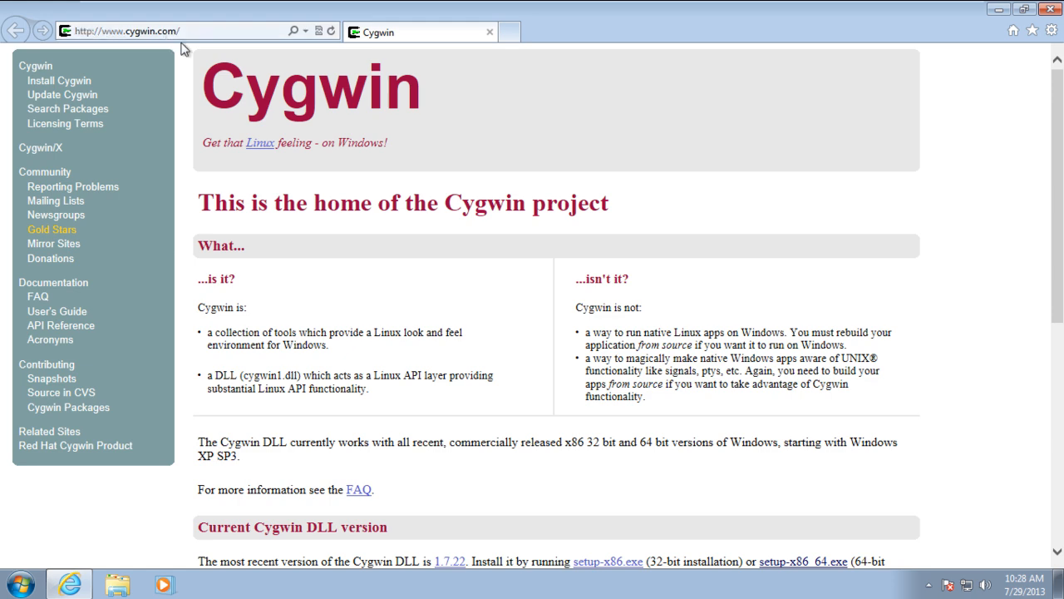
{"action": "scroll", "scroll_direction": "down", "scroll_amount": 3}
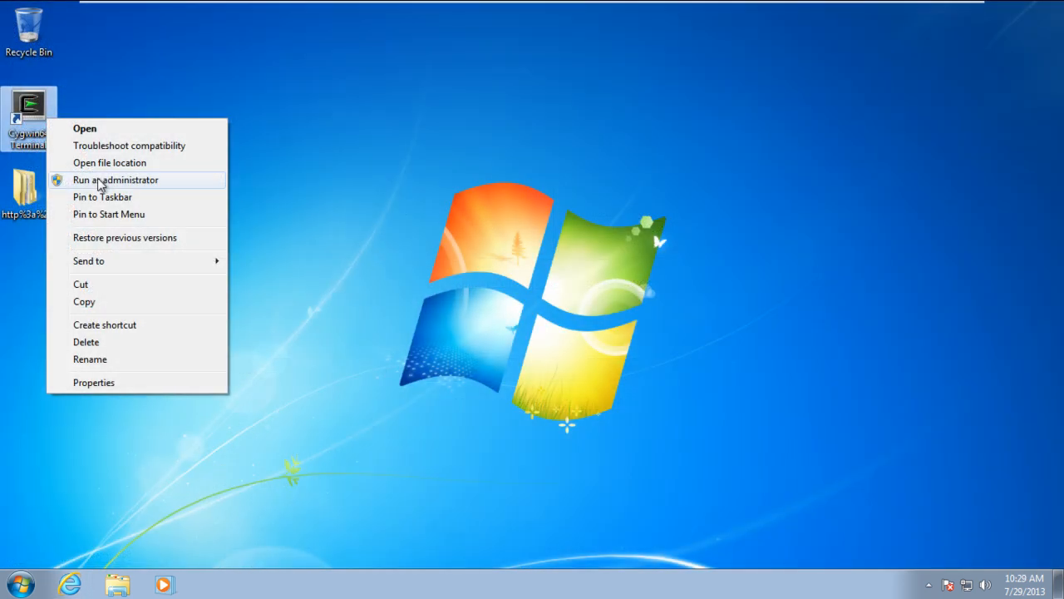
Run the Cygwin64 Terminal shortcut as administrator and accept the UAC prompt
{"action": "left_click", "coordinate": [116, 180]}
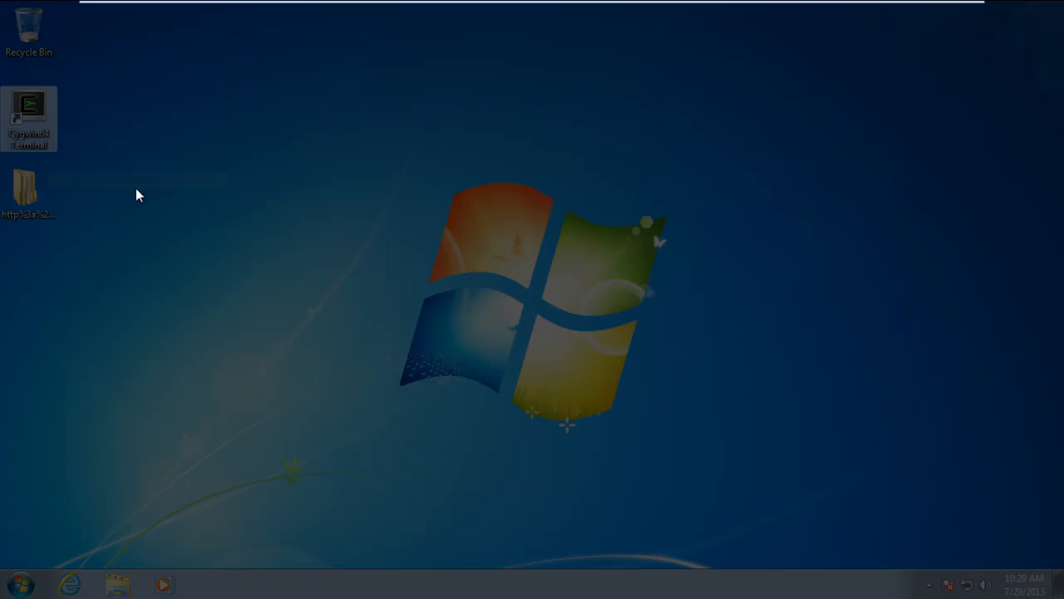
{"action": "double_click", "coordinate": [28, 116]}
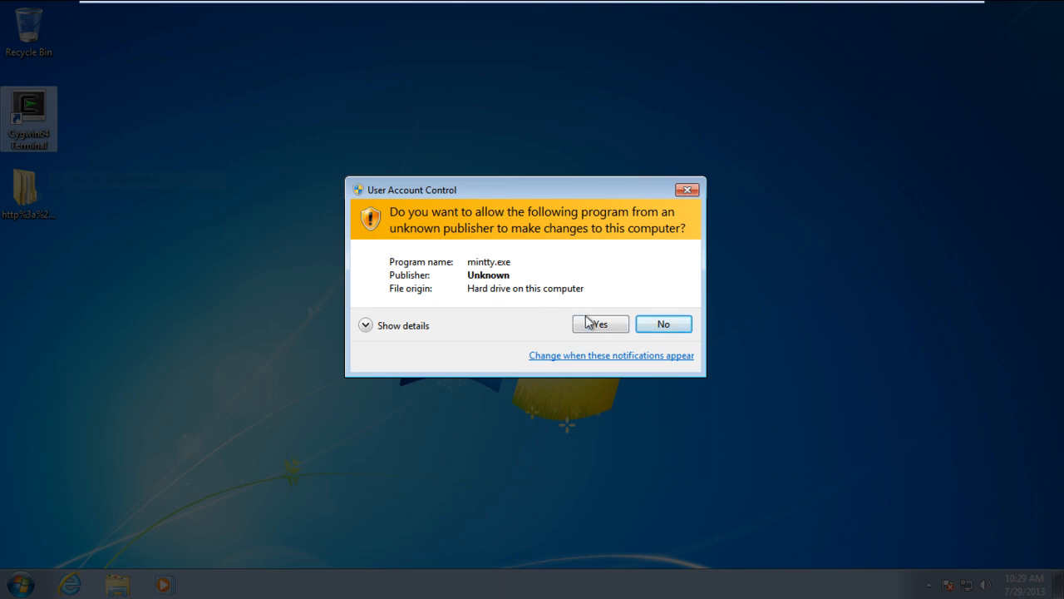
{"action": "left_click", "coordinate": [599, 322]}
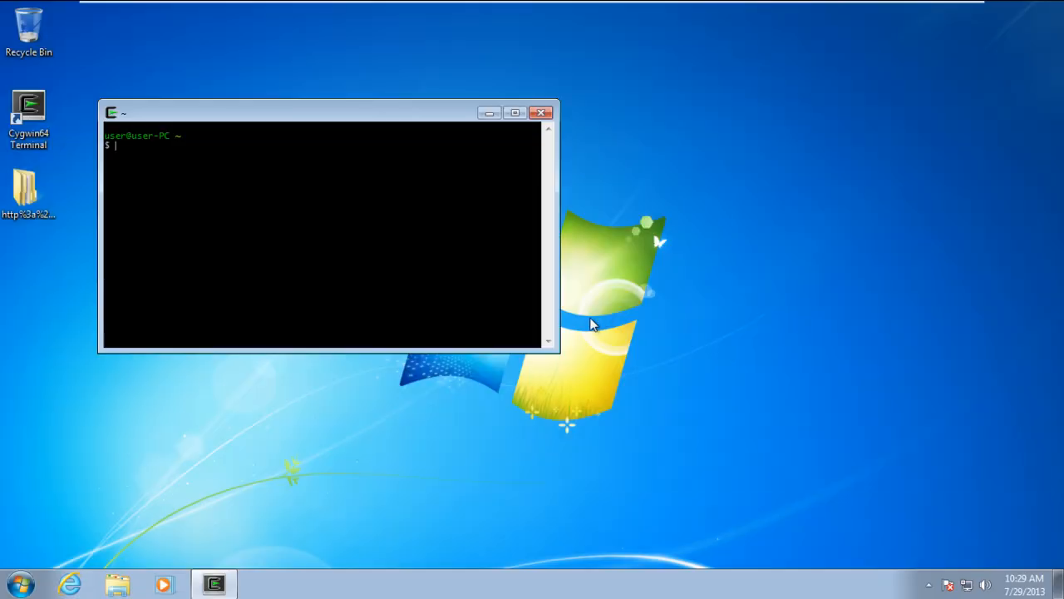
Run ssh to confirm it is installed, then start the ssh-host-config script
{"action": "type", "text": "ssh"}
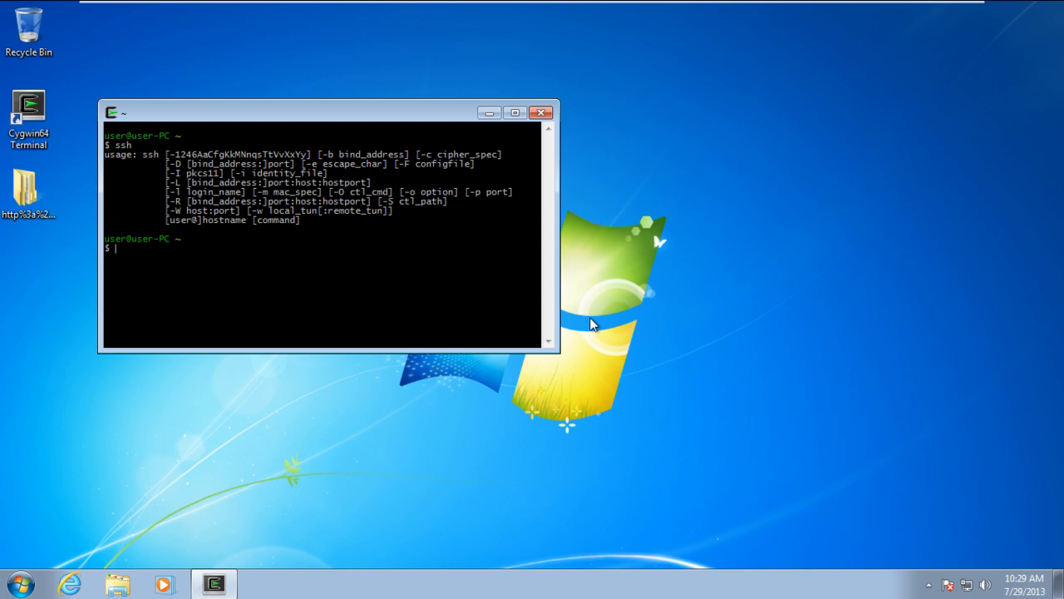
{"action": "type", "text": "ssh-host-config"}
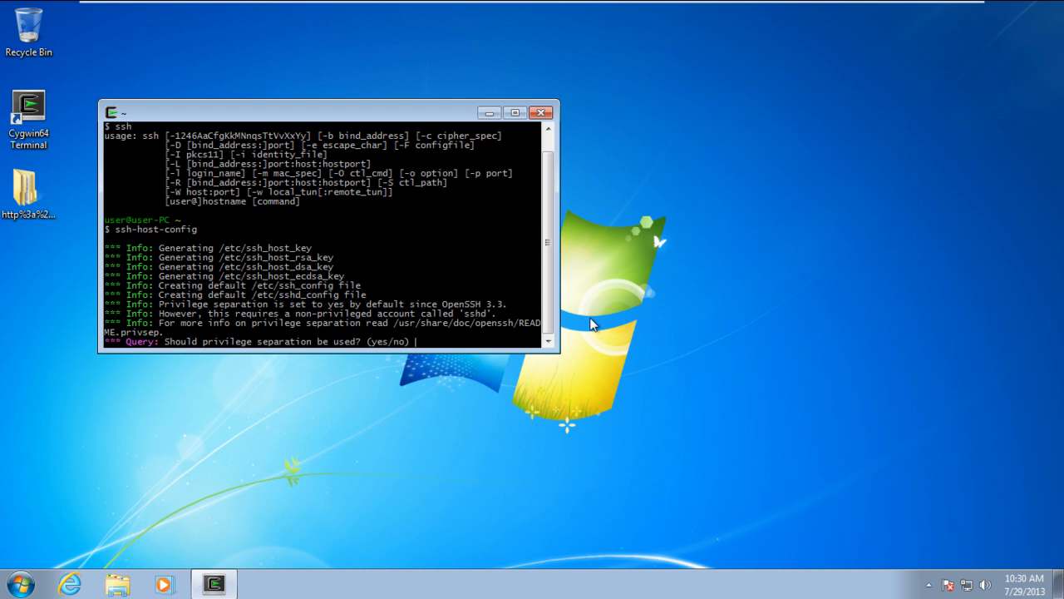
Answer yes to privilege separation, the sshd account and sshd as a service; enter ntsec for CYGWIN
{"action": "type", "text": "yes"}
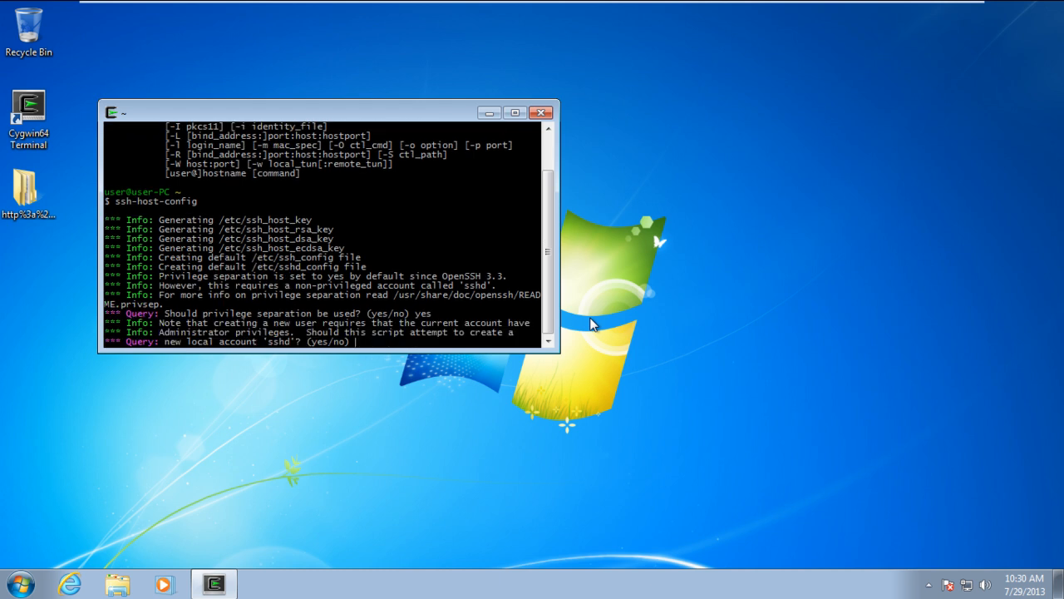
{"action": "type", "text": "ye"}
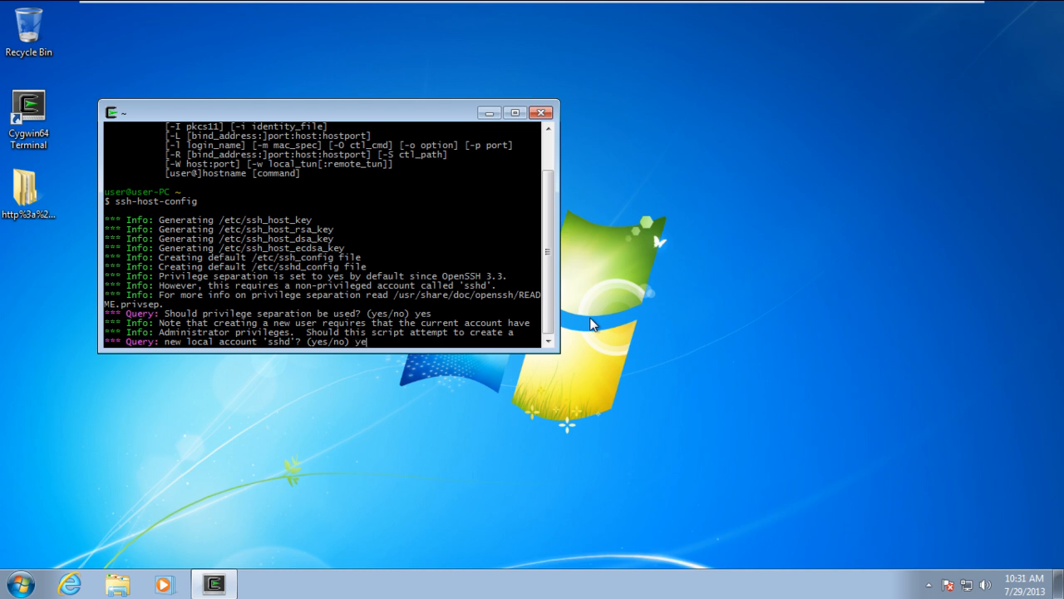
{"action": "type", "text": "yes/no) yes"}
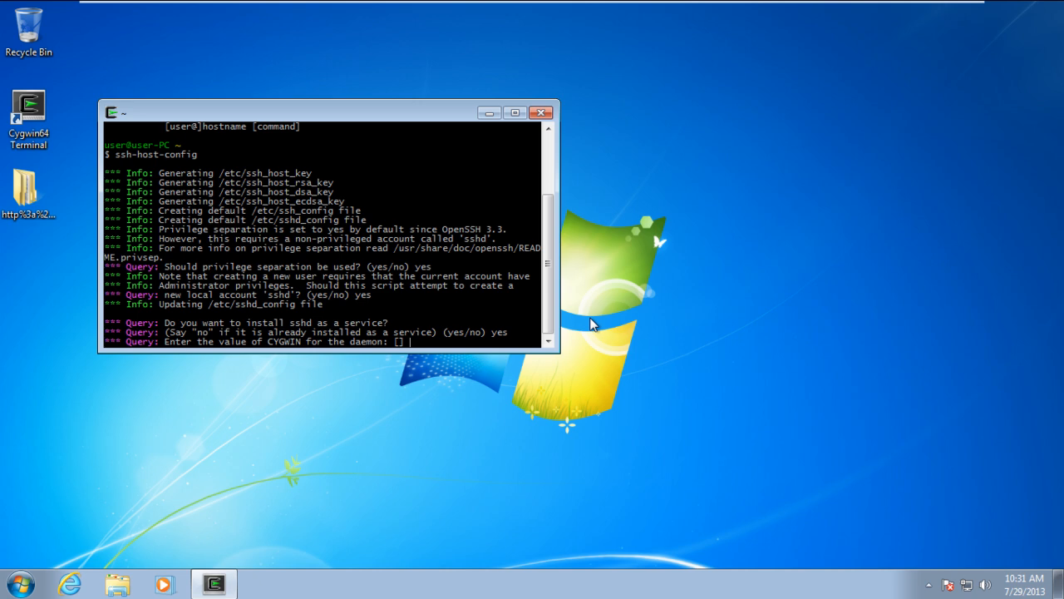
{"action": "type", "text": "netsec"}
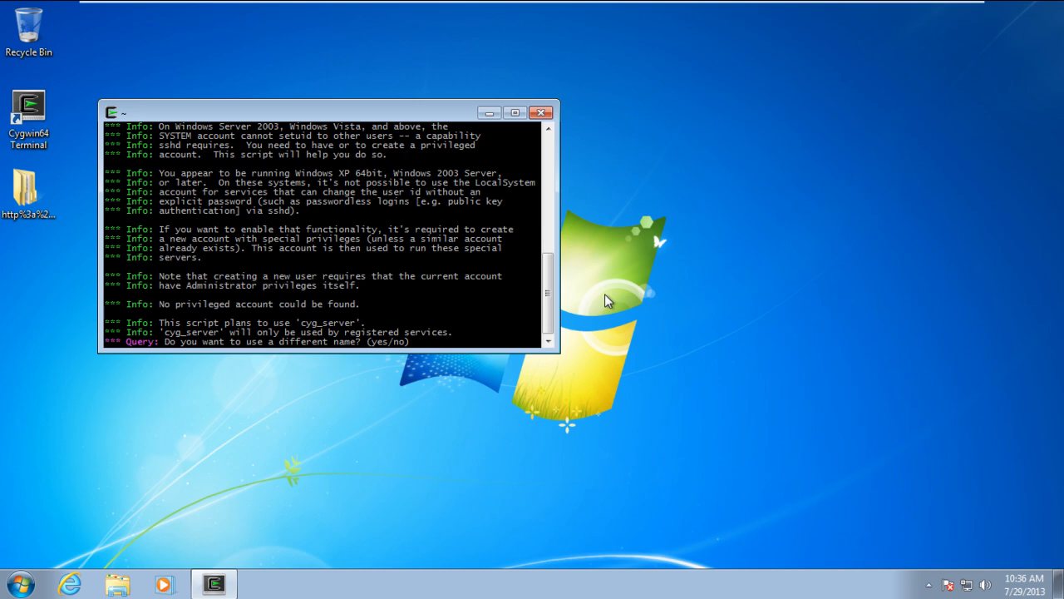
Keep the cyg_server name, create the account with its password and finish host configuration
{"action": "type", "text": "no"}
{"action": "type", "text": "yes"}
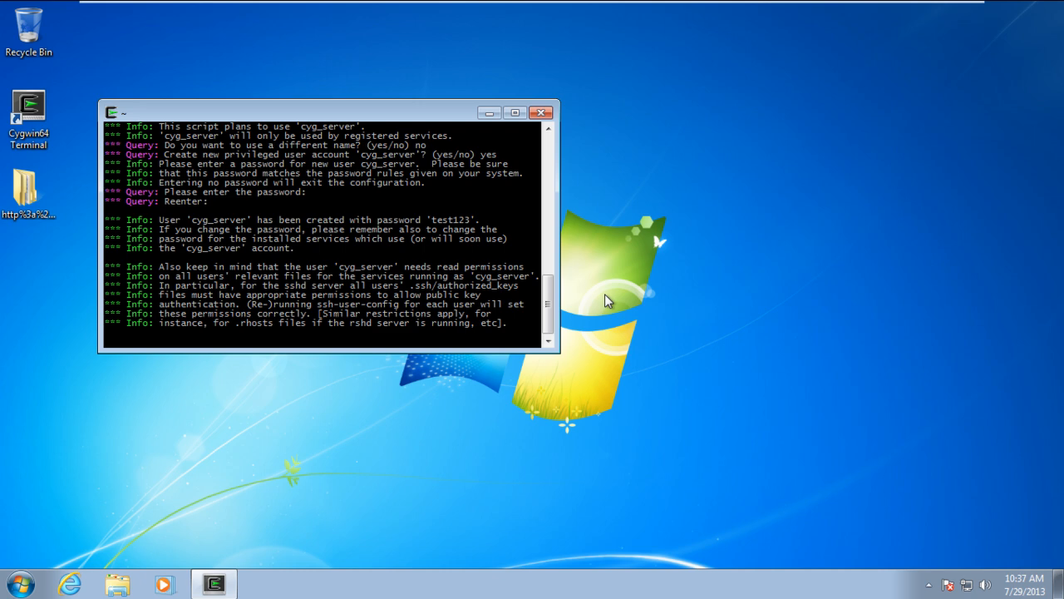
{"action": "key", "text": "Return"}
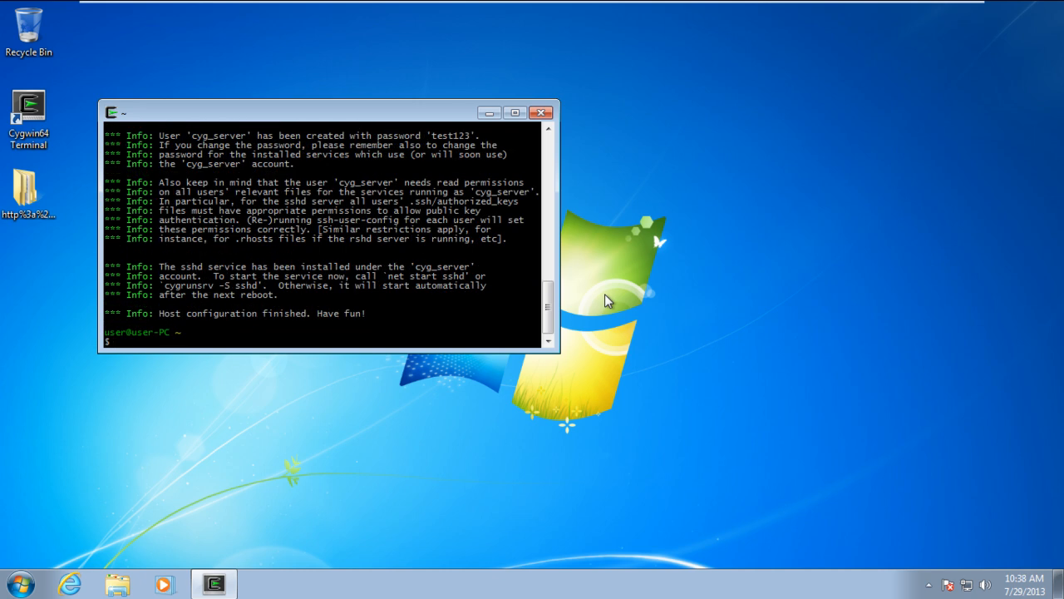
Start the sshd service with net start sshd
{"action": "type", "text": "net"}
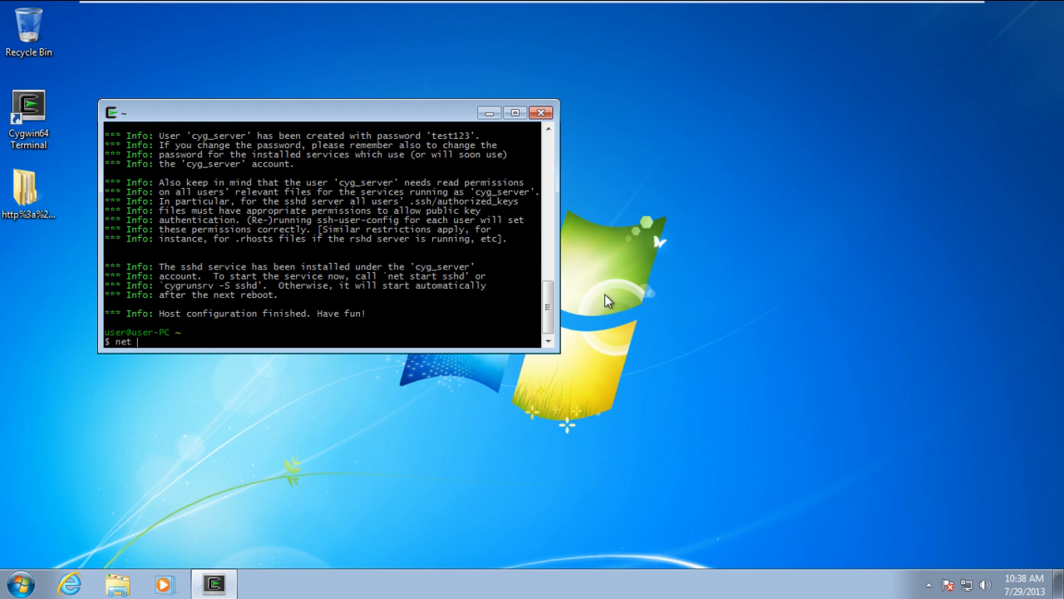
{"action": "type", "text": "start"}
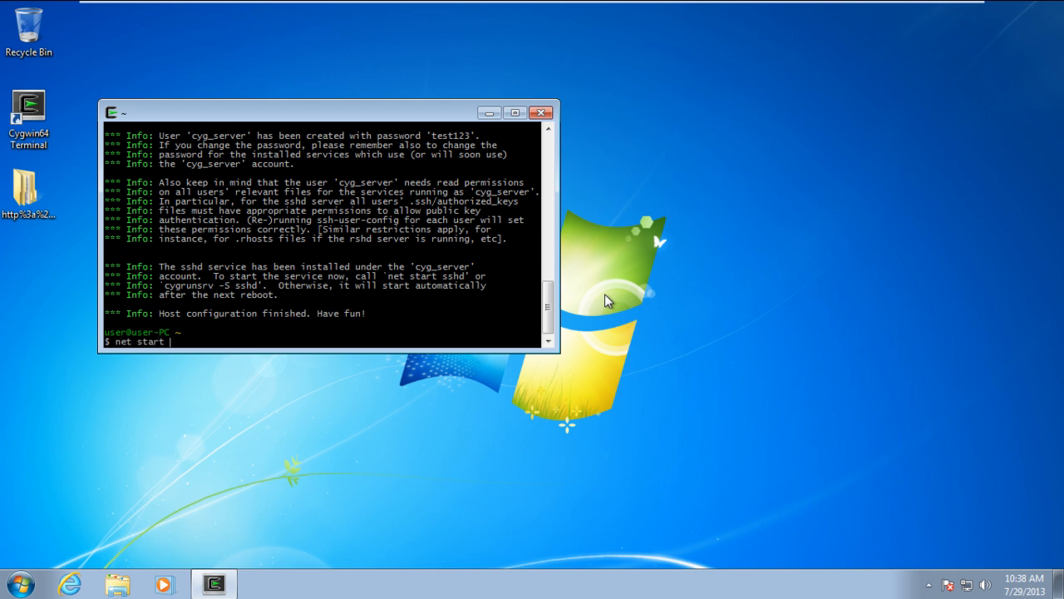
{"action": "type", "text": "sshd"}
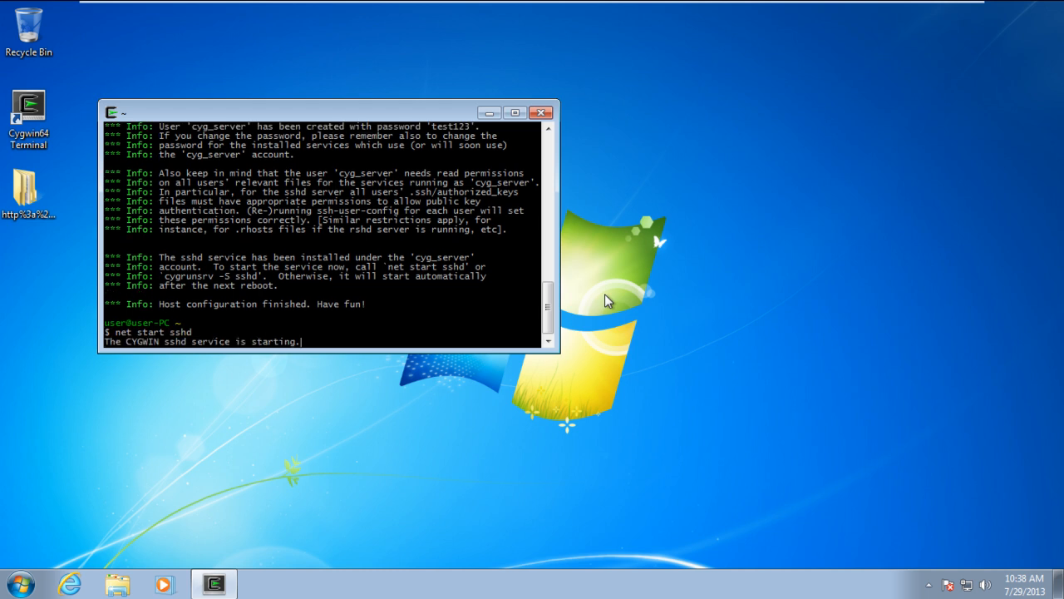
{"action": "key", "text": "Return"}
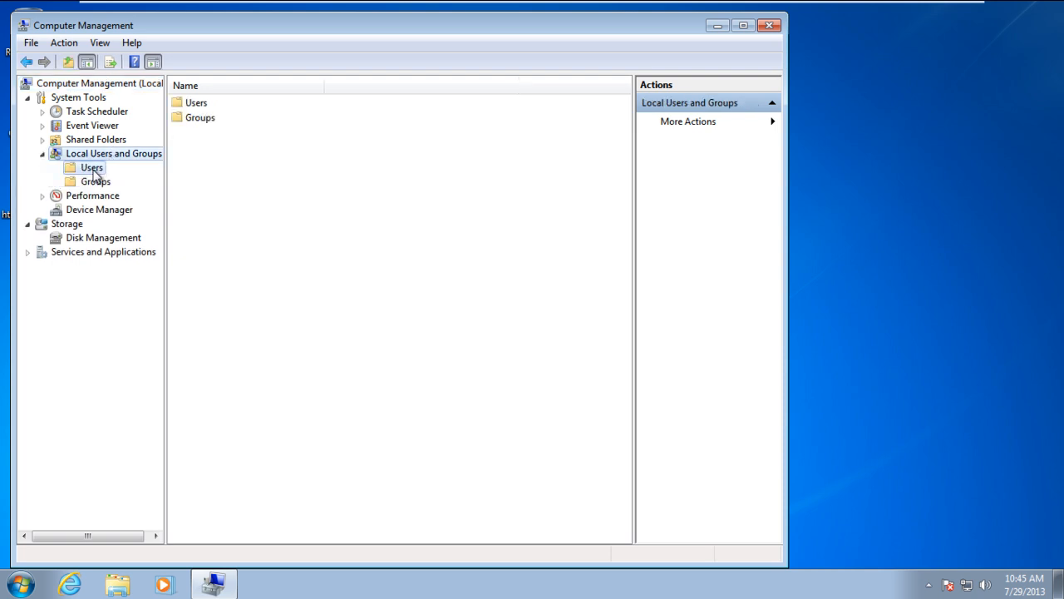
Show the Users list where cyg_server and sshd appear beside Administrator, Guest and user
{"action": "left_click", "coordinate": [91, 167]}
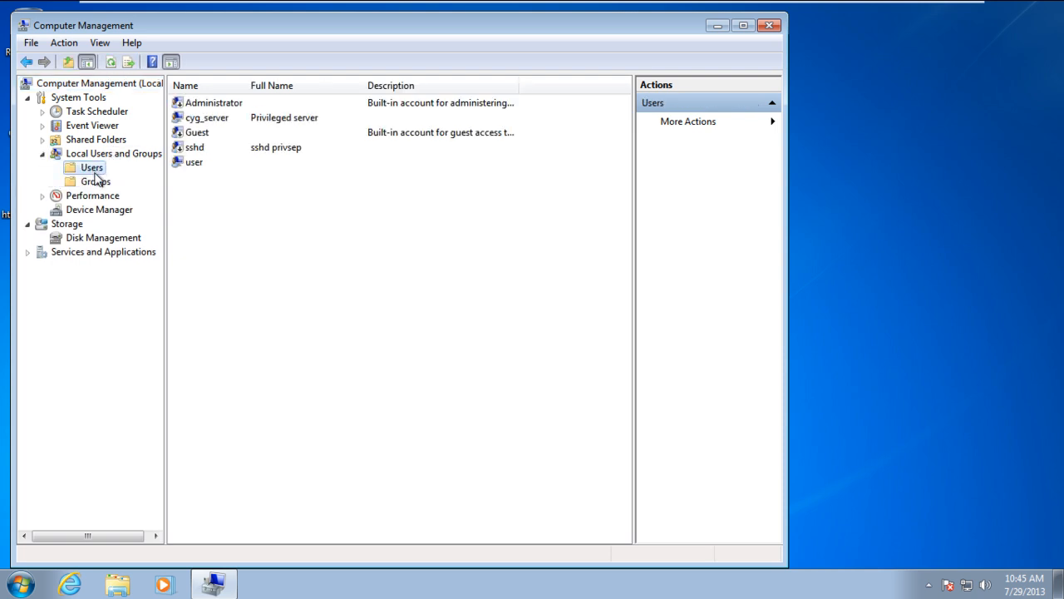
{"action": "mouse_move", "coordinate": [263, 127]}
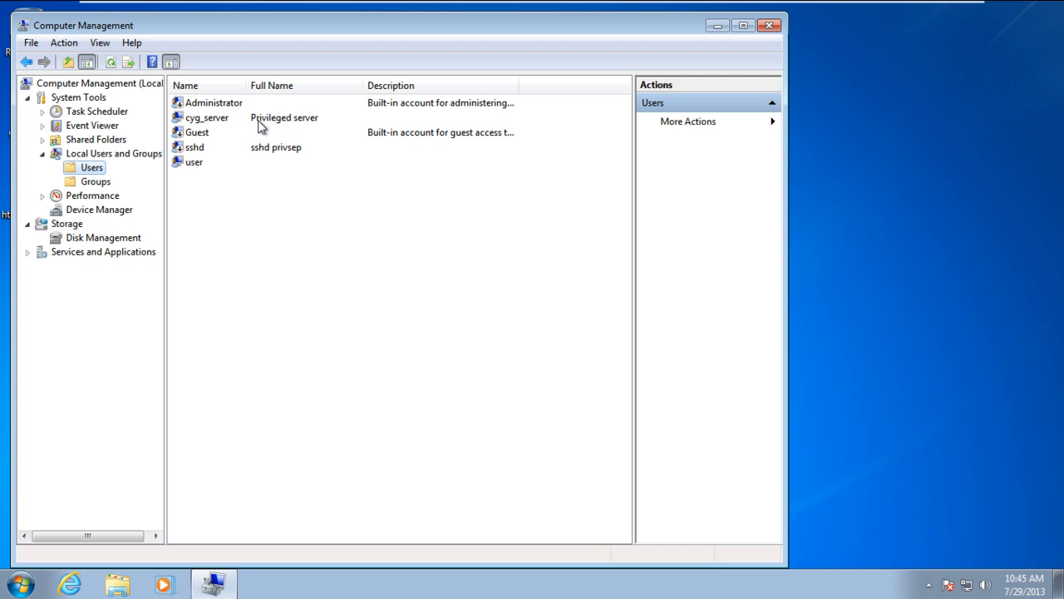
{"action": "mouse_move", "coordinate": [621, 91]}
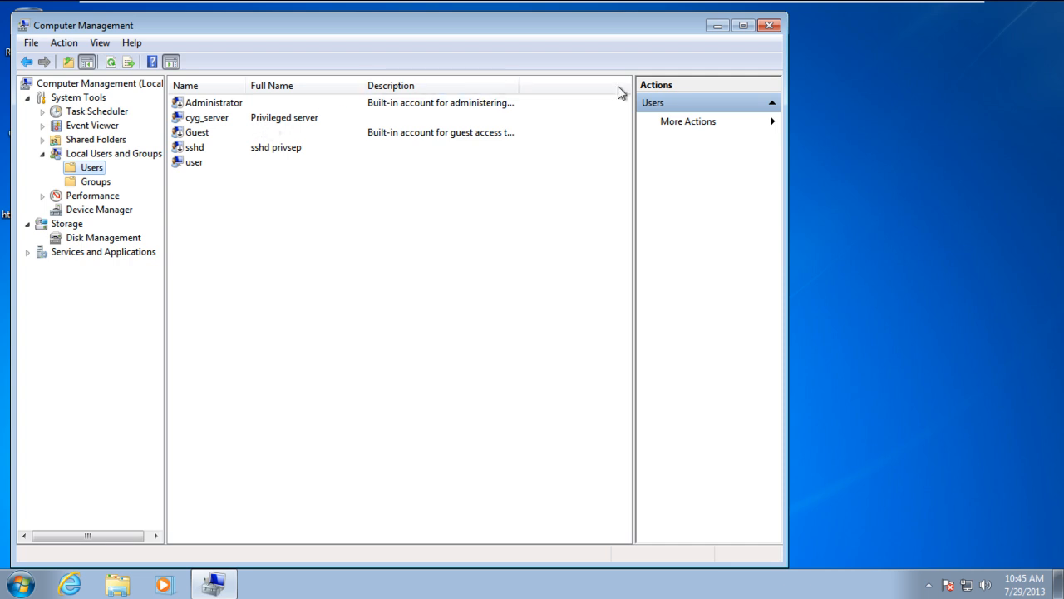